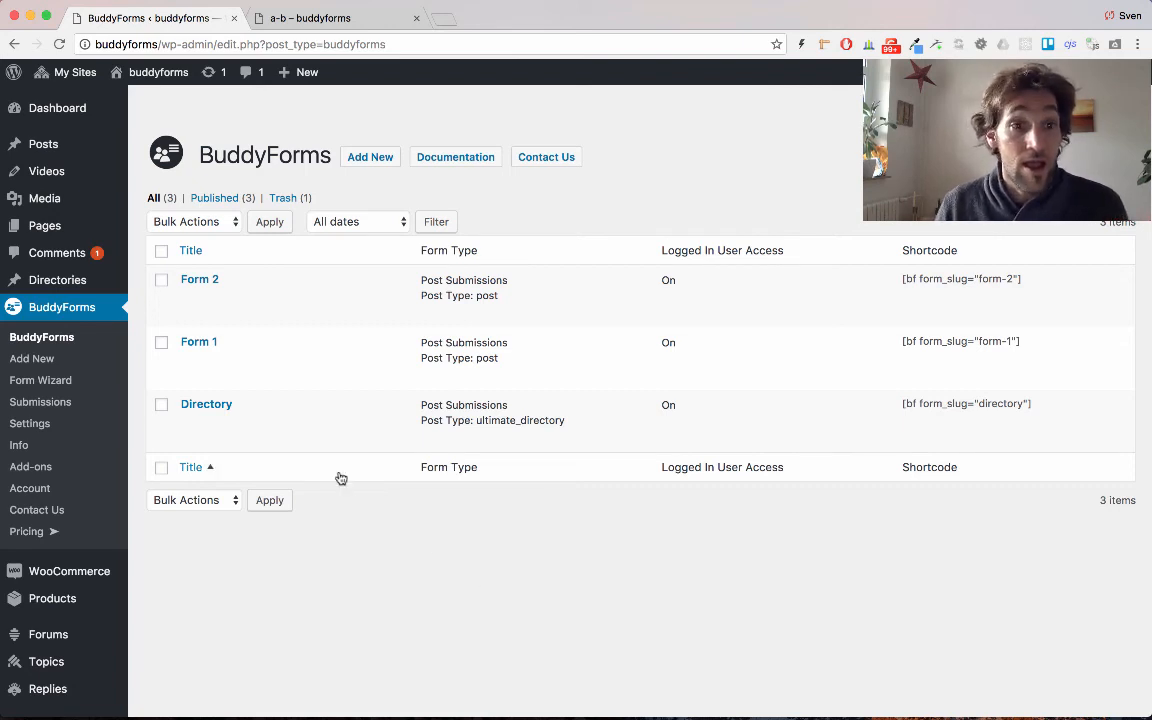
mouse_move(199, 279)
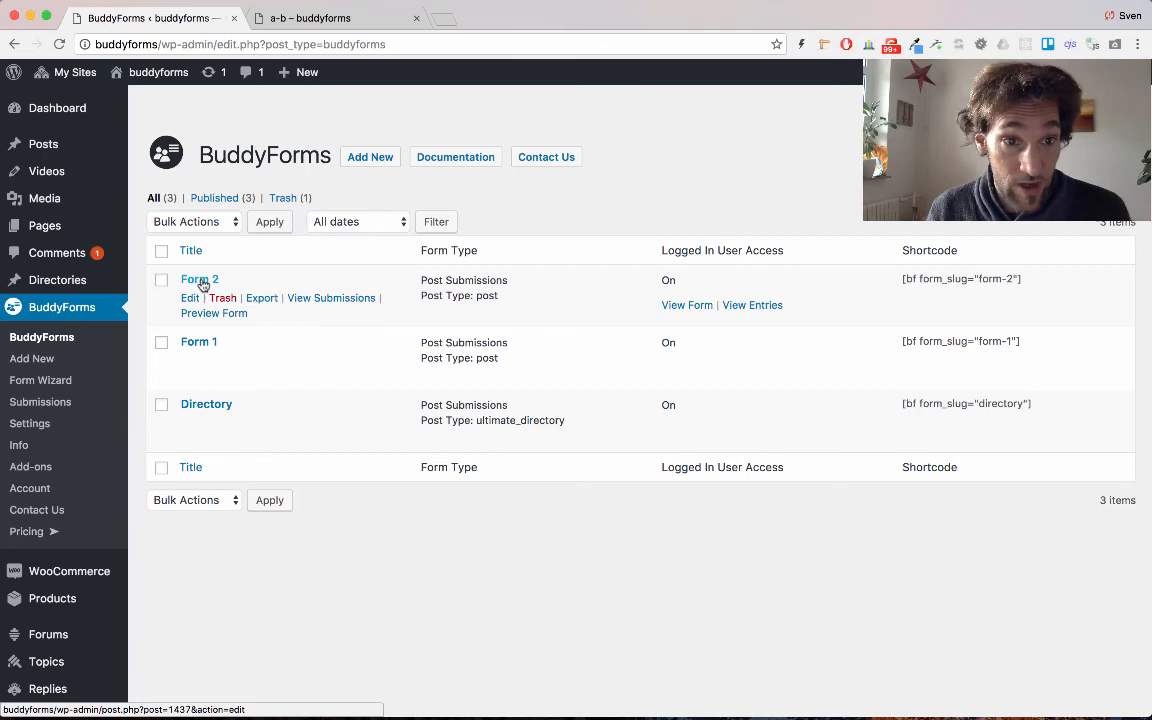
- Open Form 2 from the BuddyForms forms list
click(199, 279)
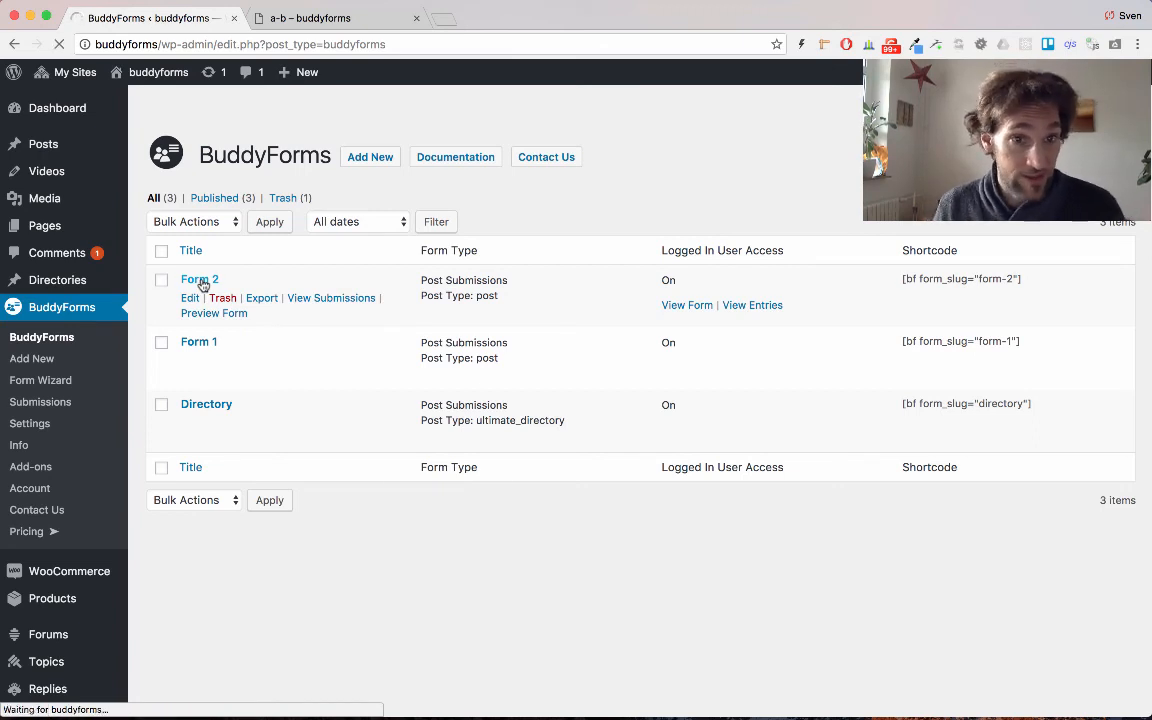
- Check the Title field's advanced options: hidden, with title generated from [test1]-[test2]
click(199, 279)
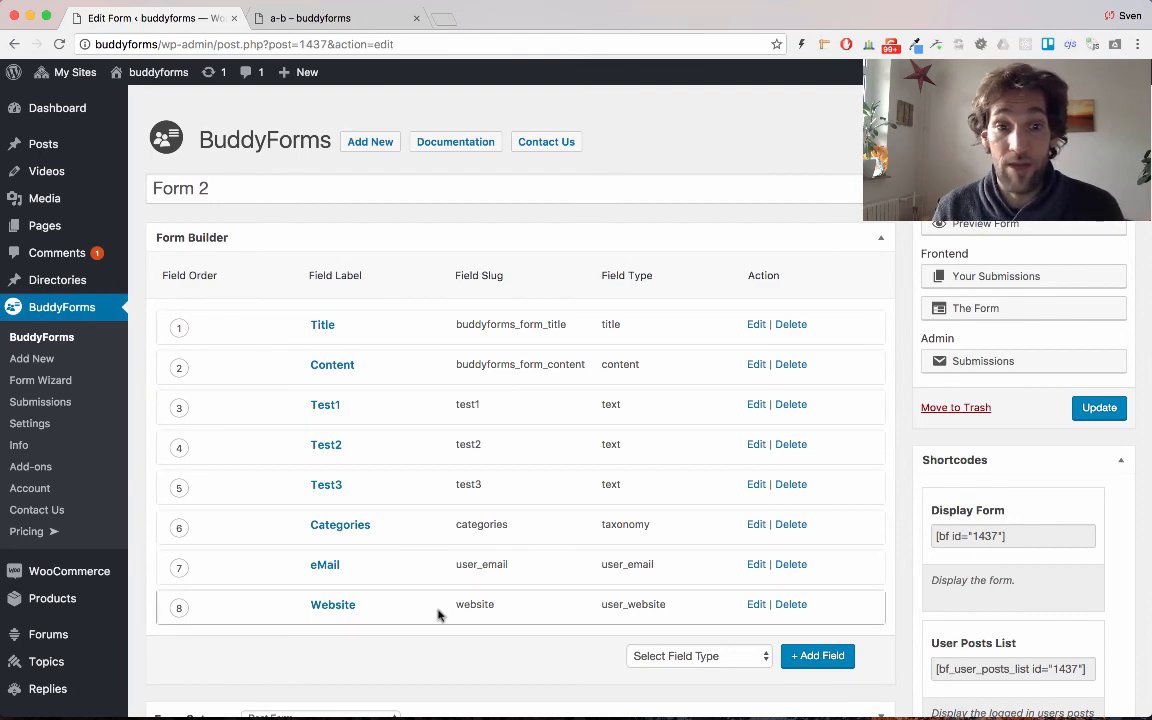
scroll(down, 3)
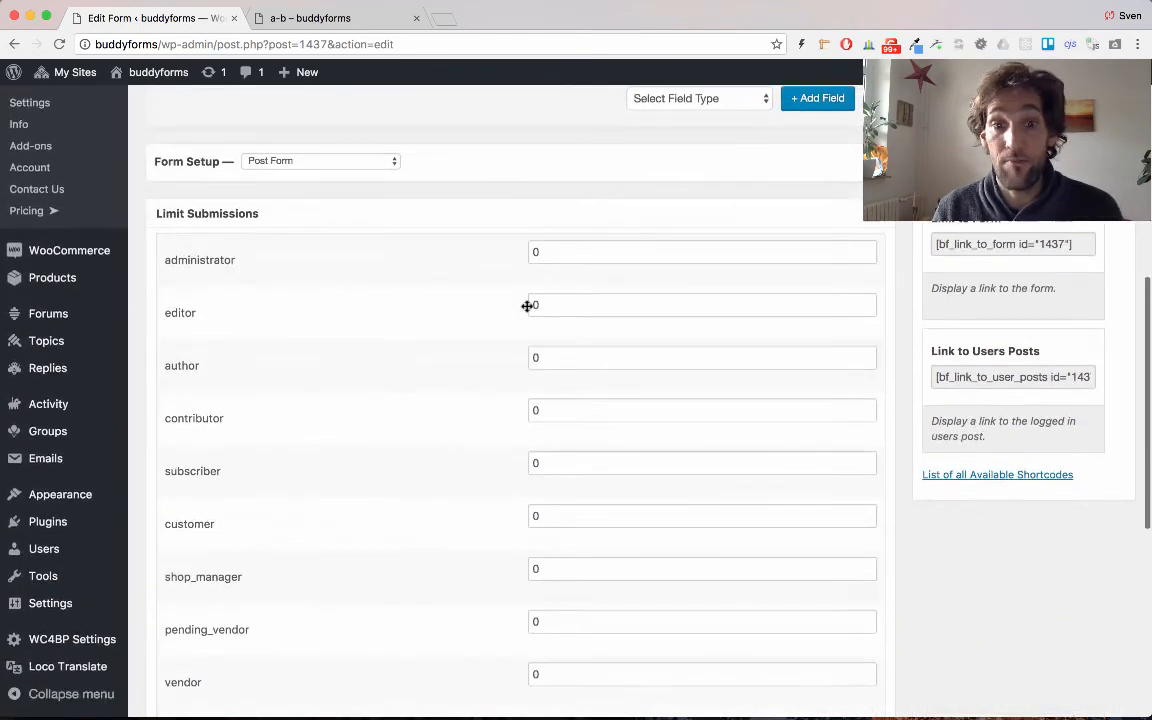
scroll(up, 3)
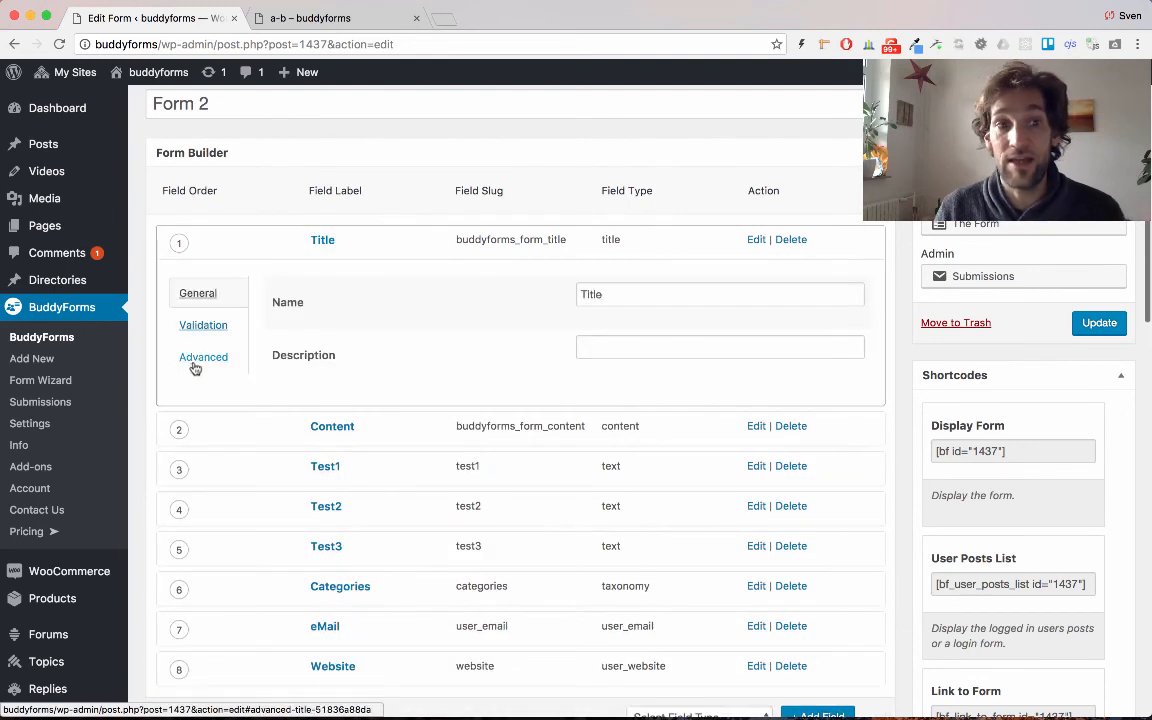
click(203, 357)
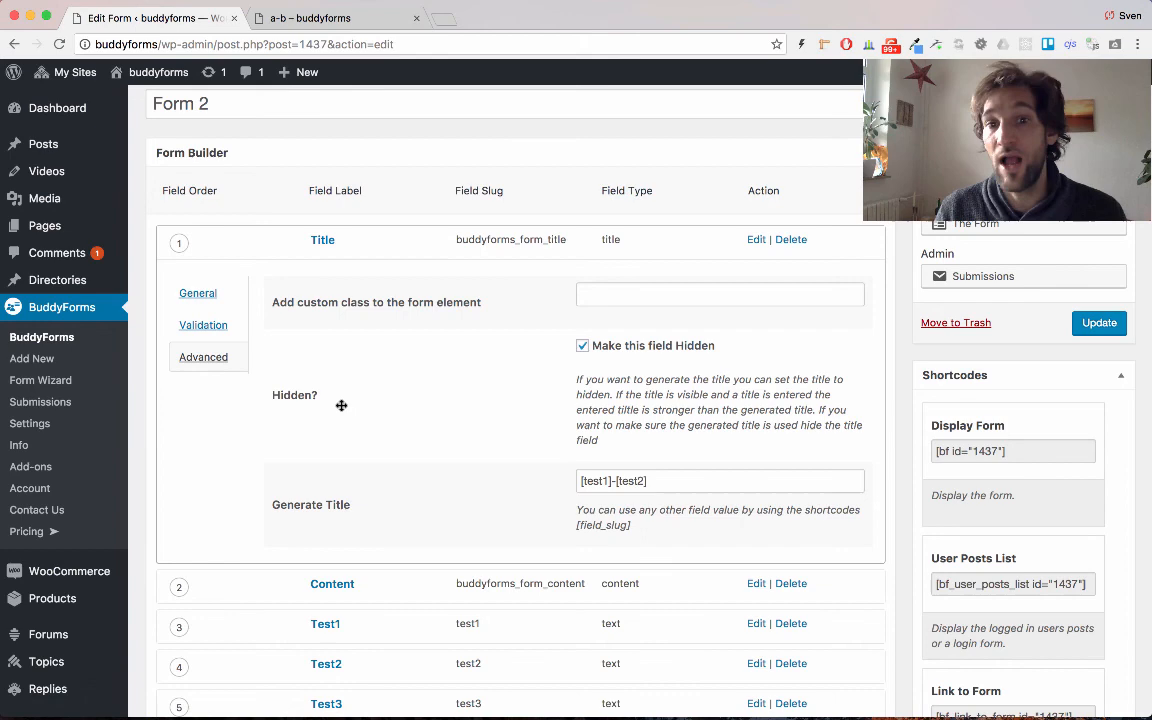
mouse_move(303, 515)
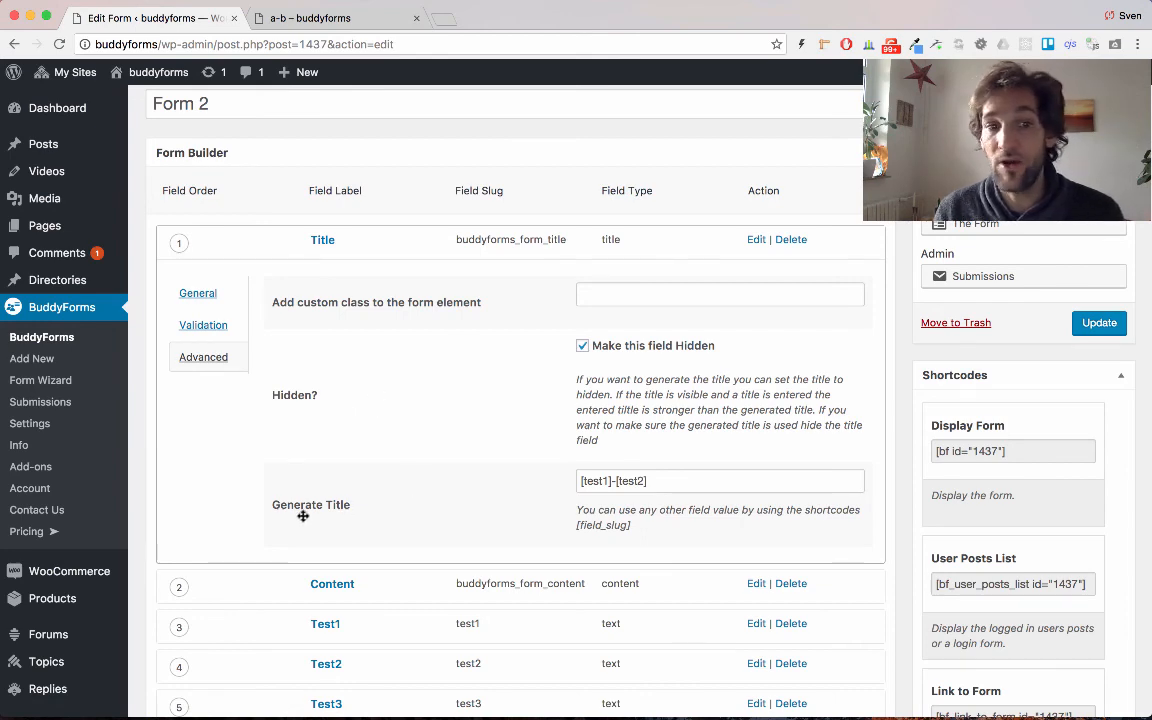
mouse_move(647, 510)
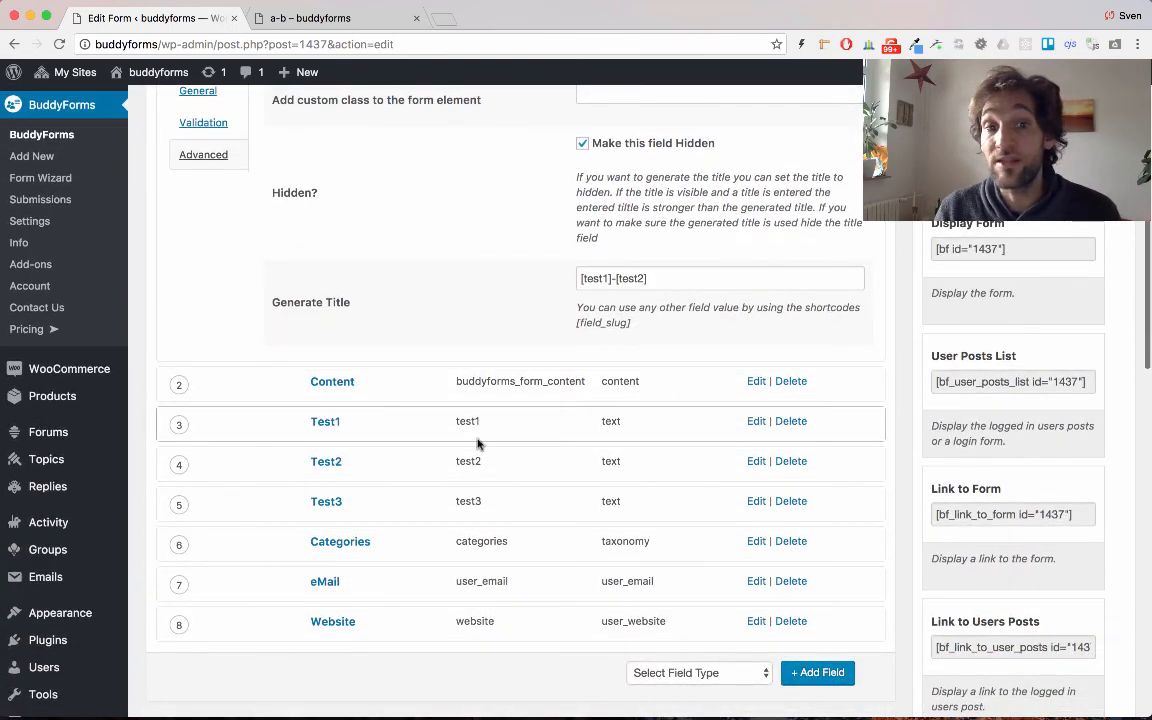
mouse_move(552, 348)
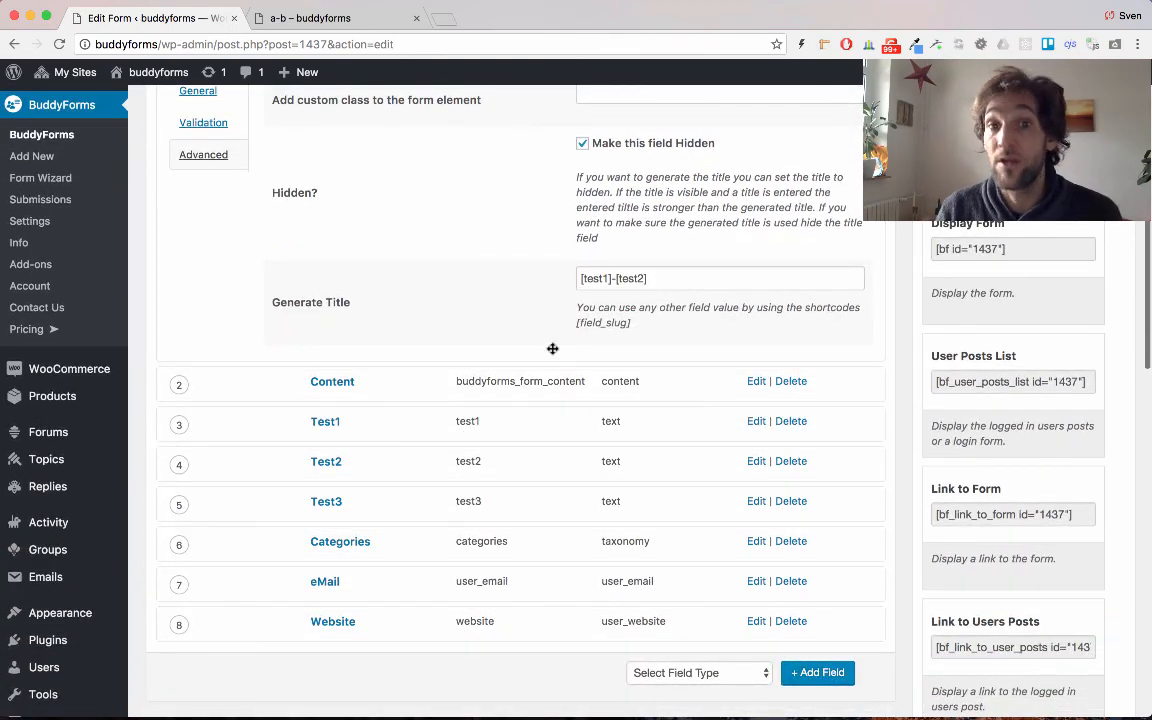
click(720, 278)
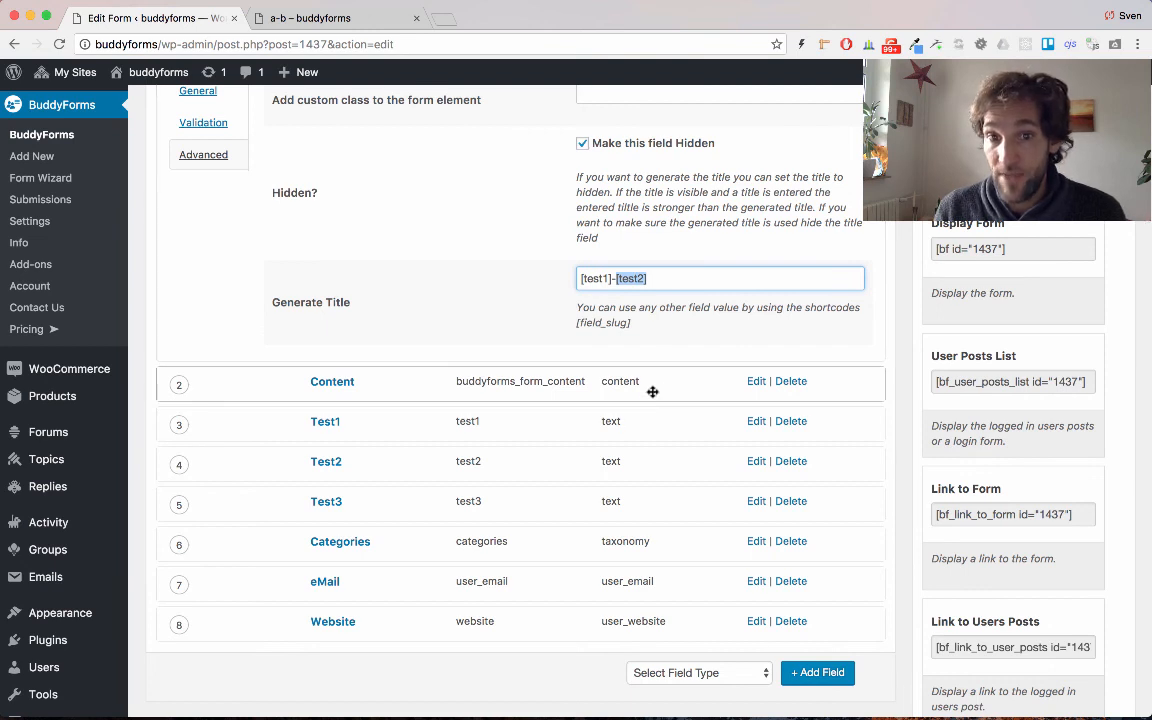
mouse_move(641, 351)
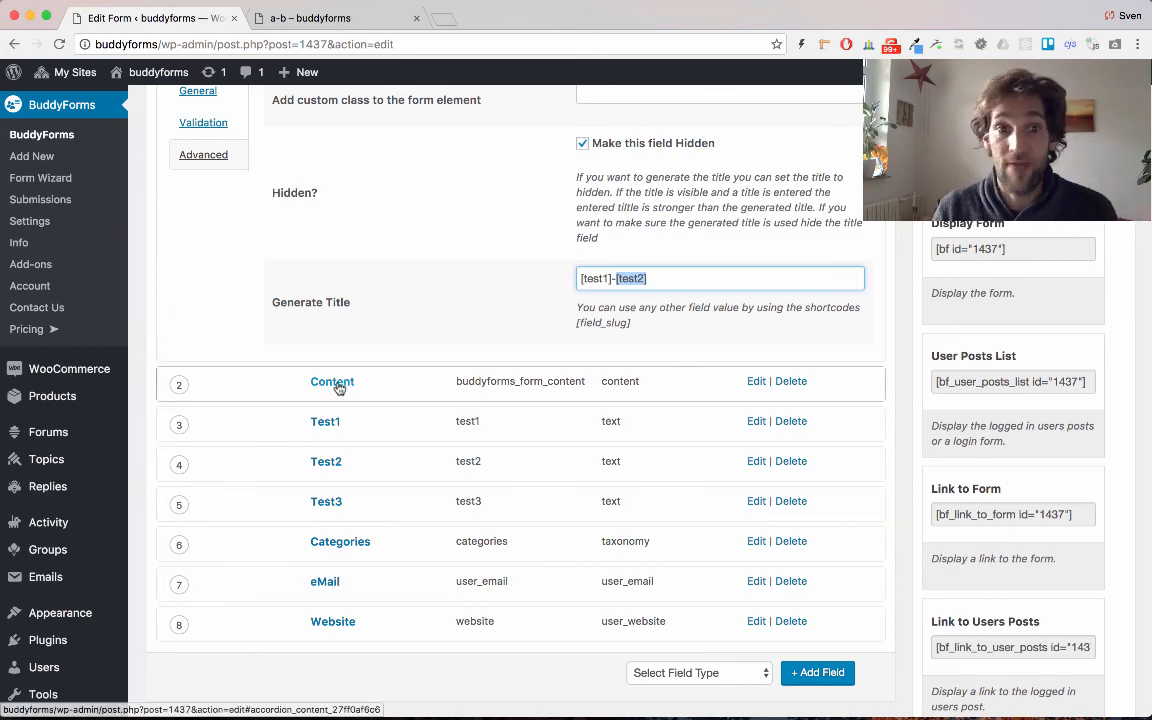
- Review the Content field's hidden and generated-content settings, scrolling through its options
click(331, 381)
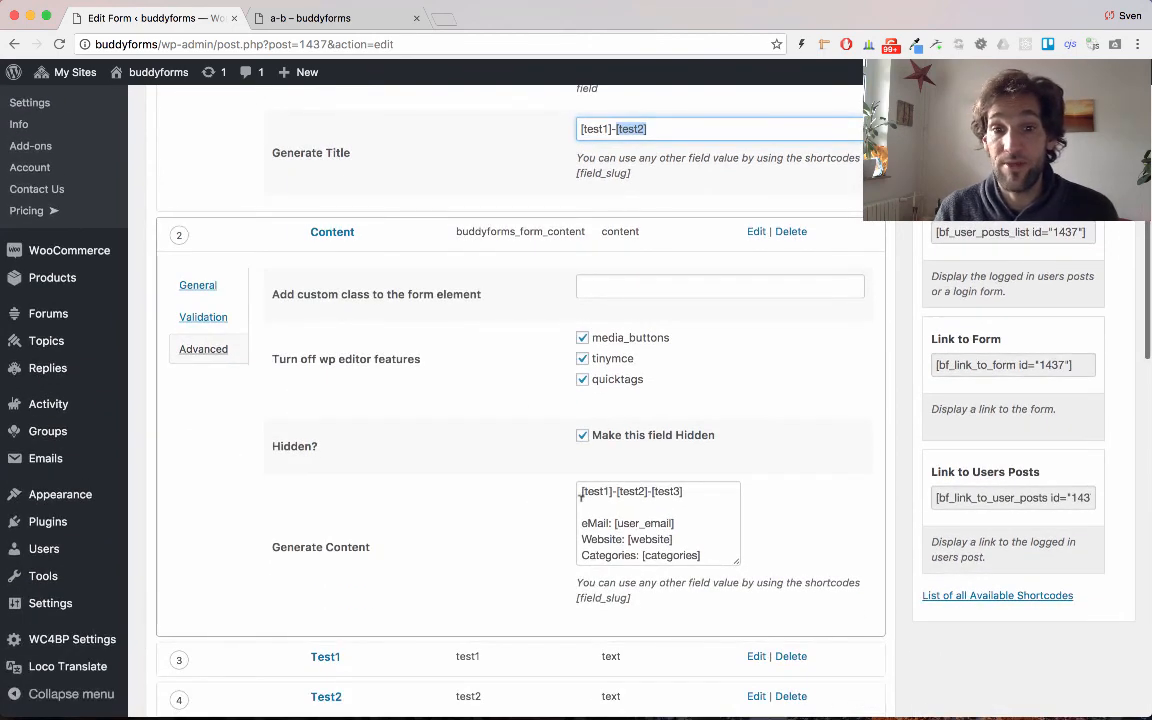
scroll(down, 3)
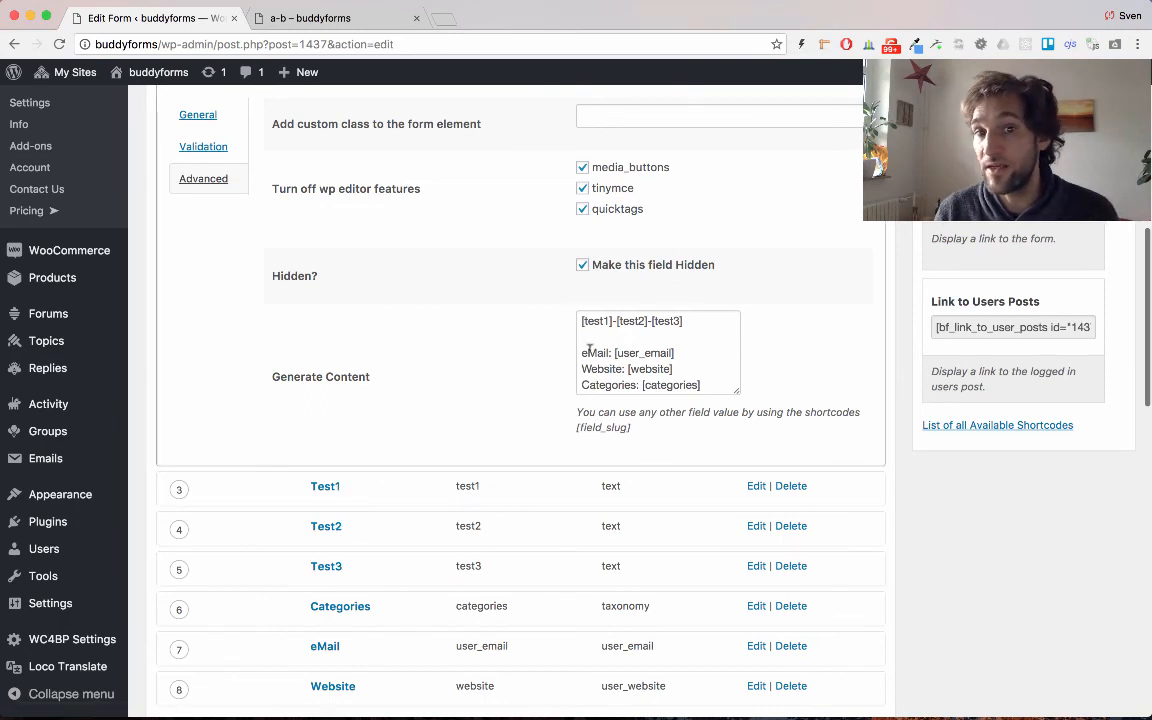
scroll(down, 3)
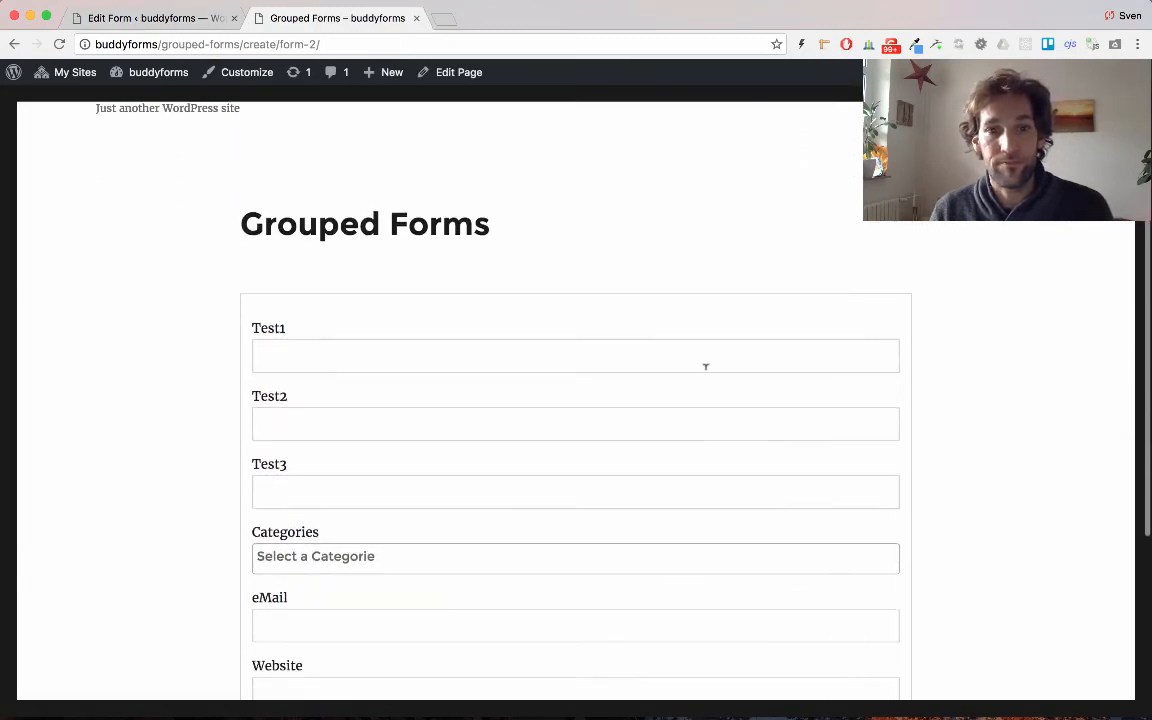
- Fill the test entry with values a and c, autofill email and website, and submit
click(575, 355)
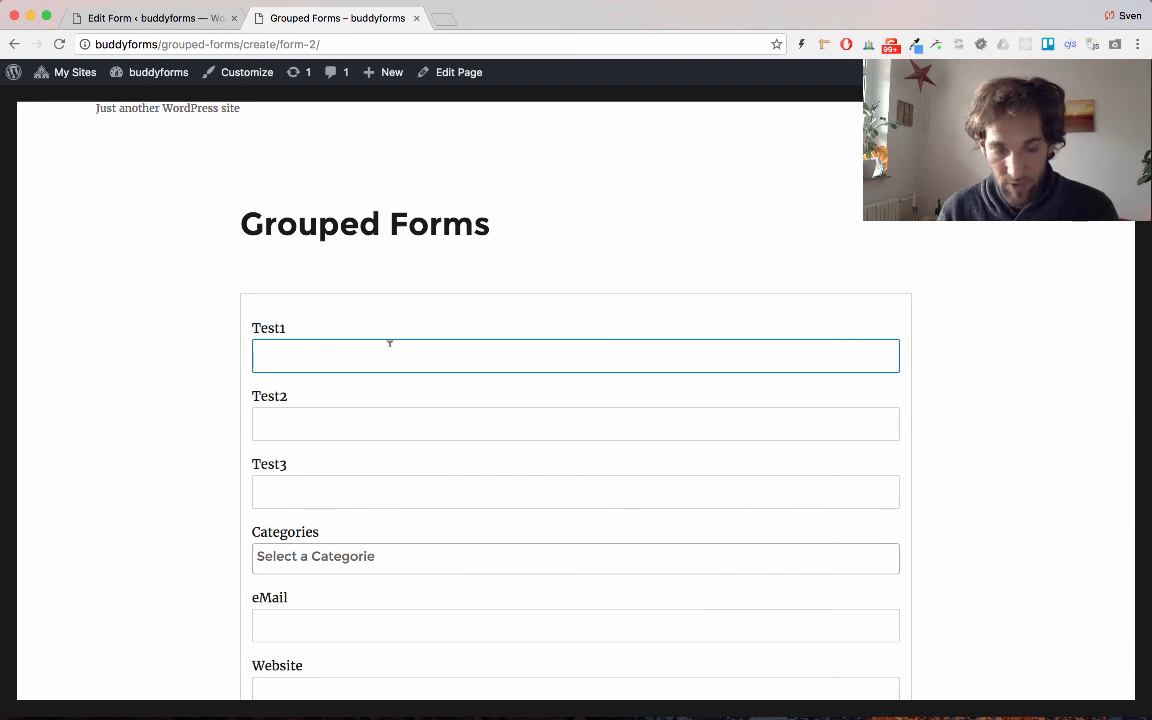
text(a)
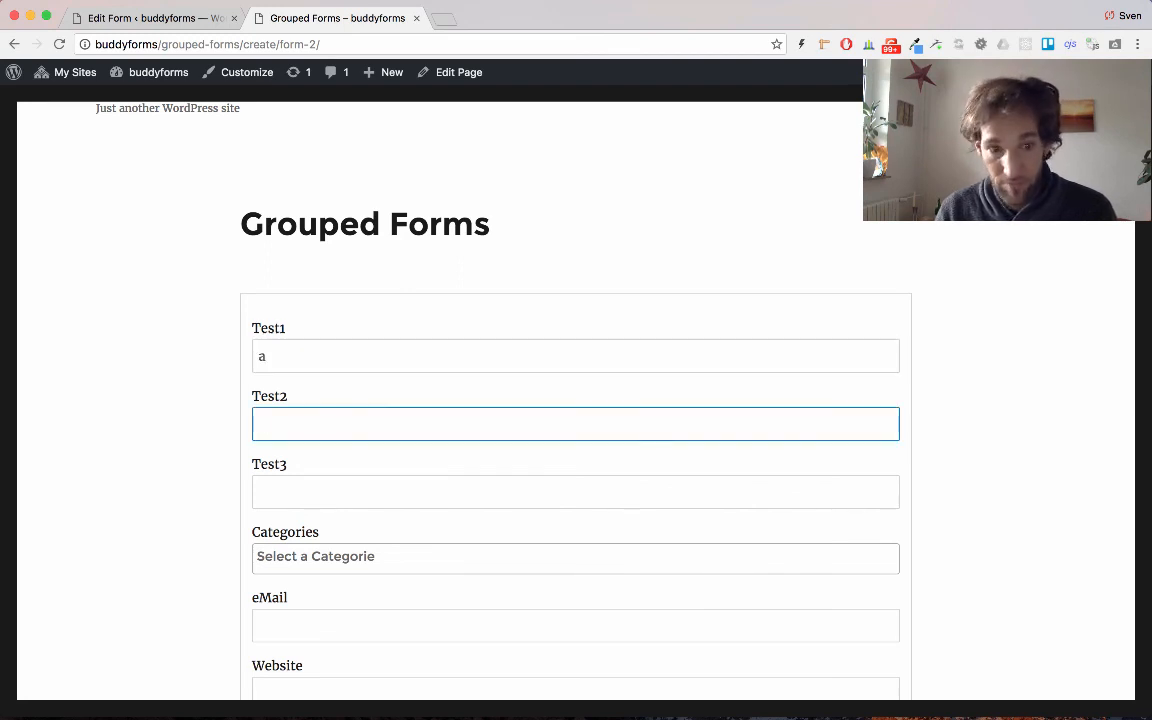
text(c)
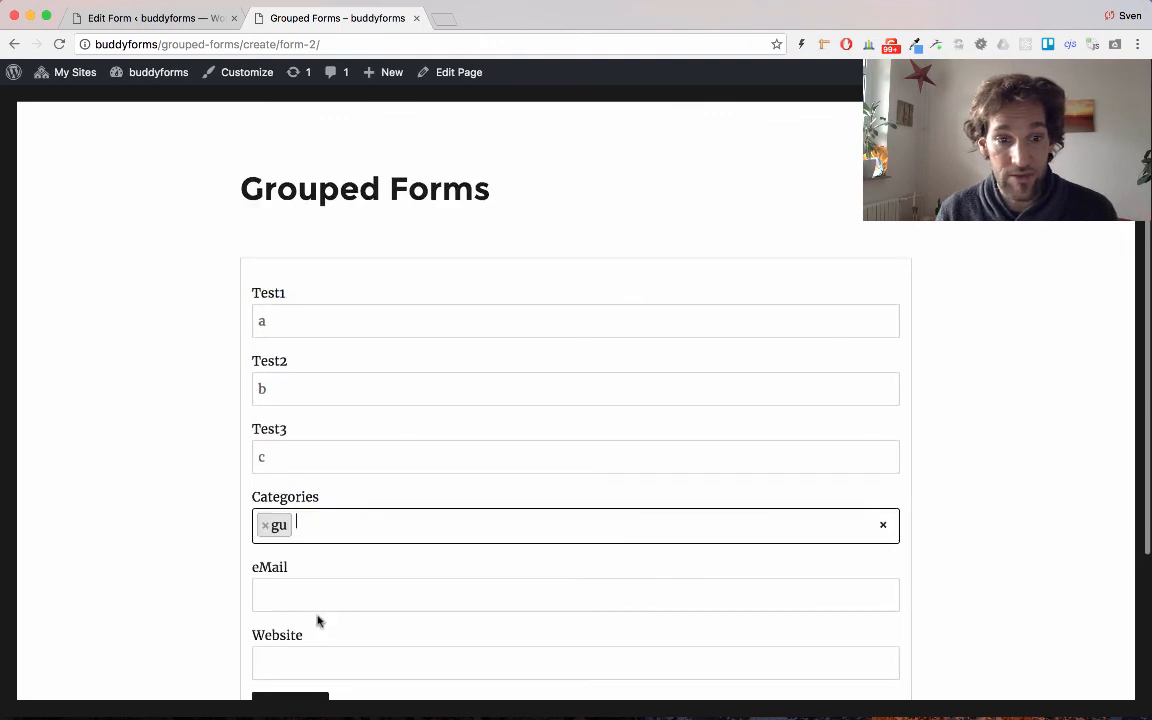
click(575, 433)
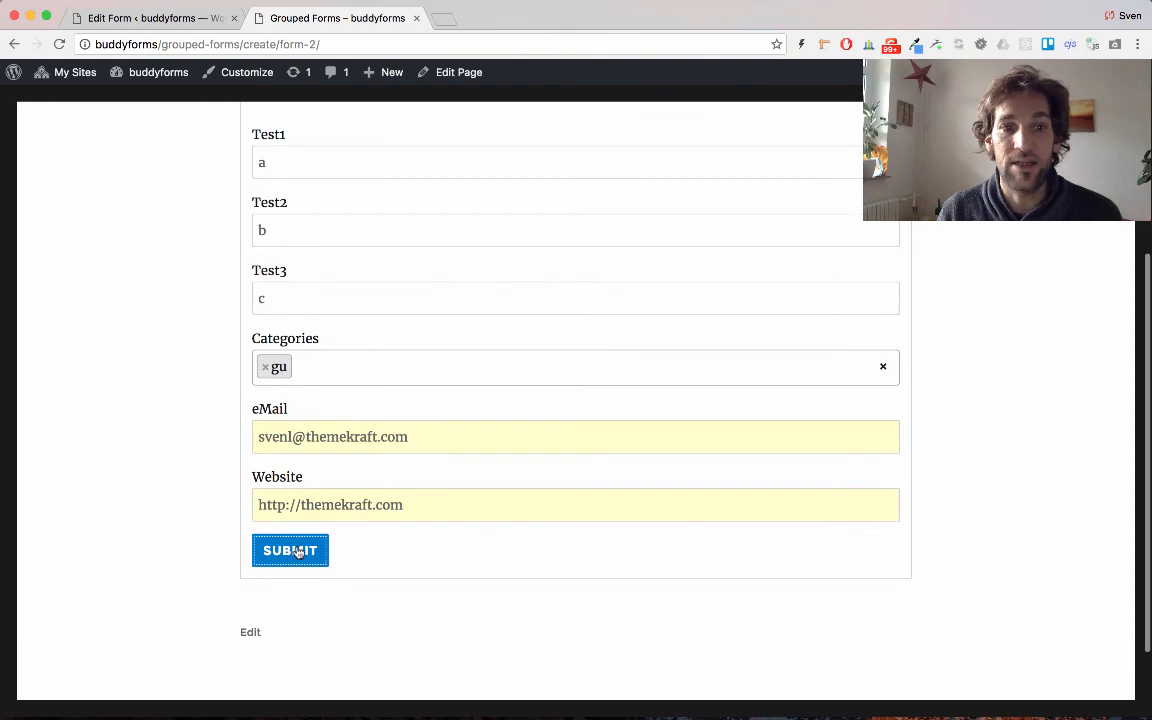
click(290, 550)
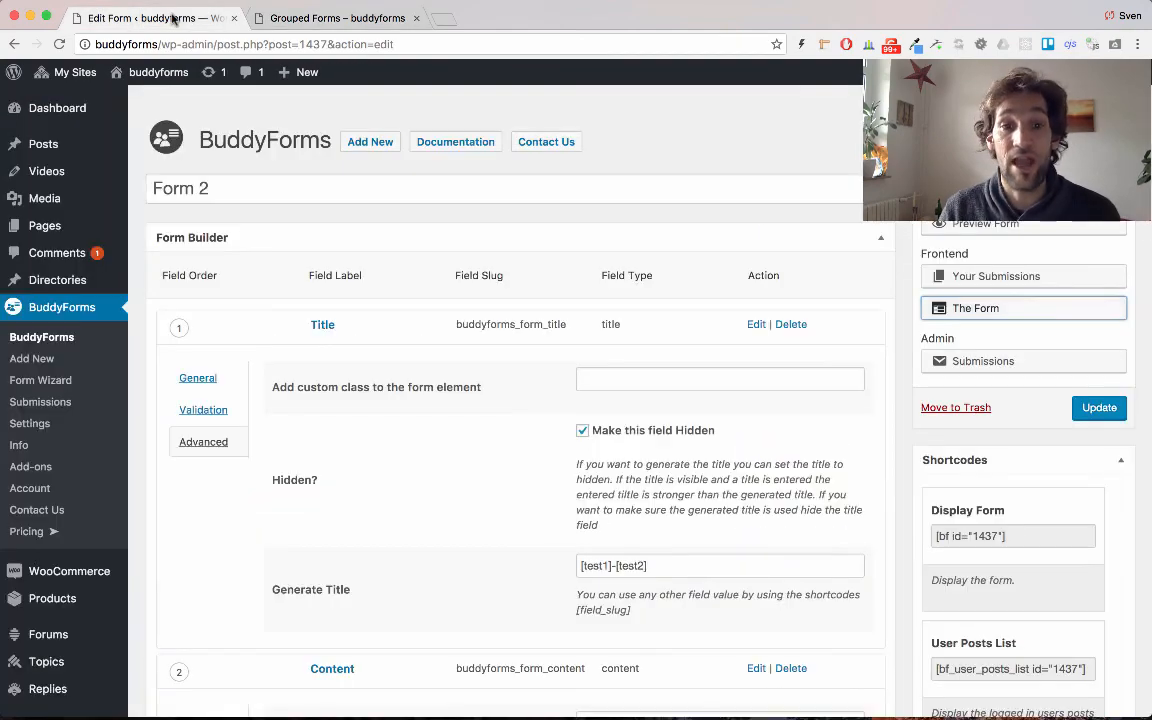
scroll(down, 3)
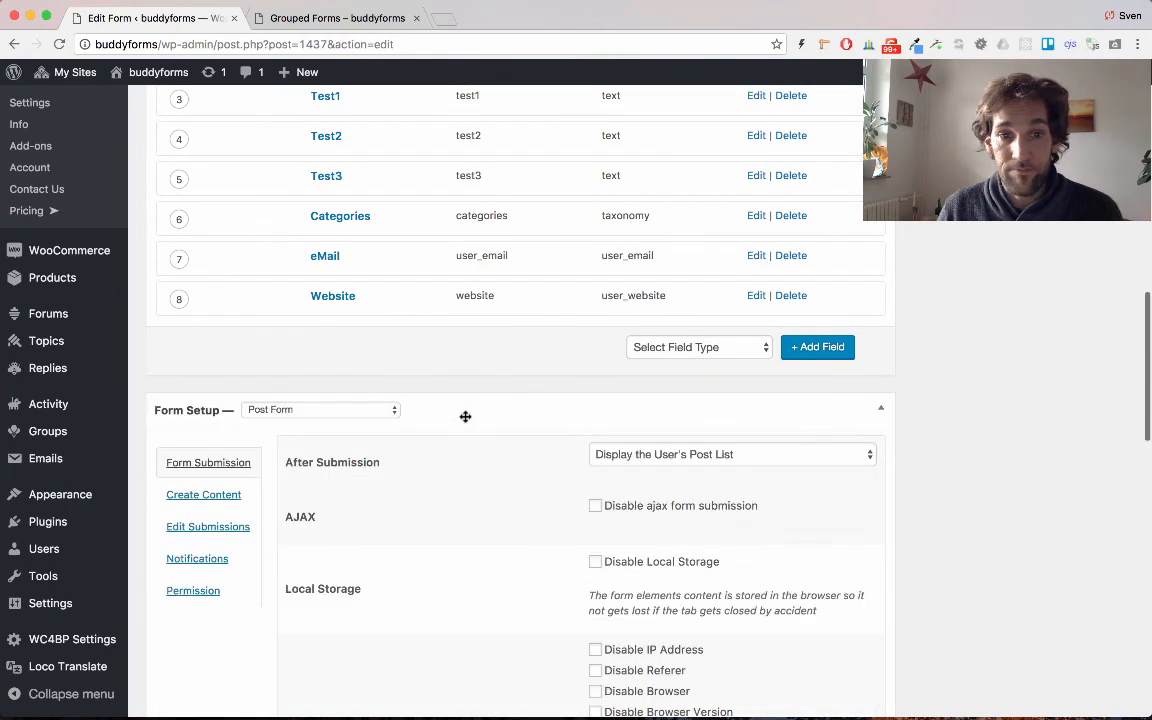
mouse_move(651, 468)
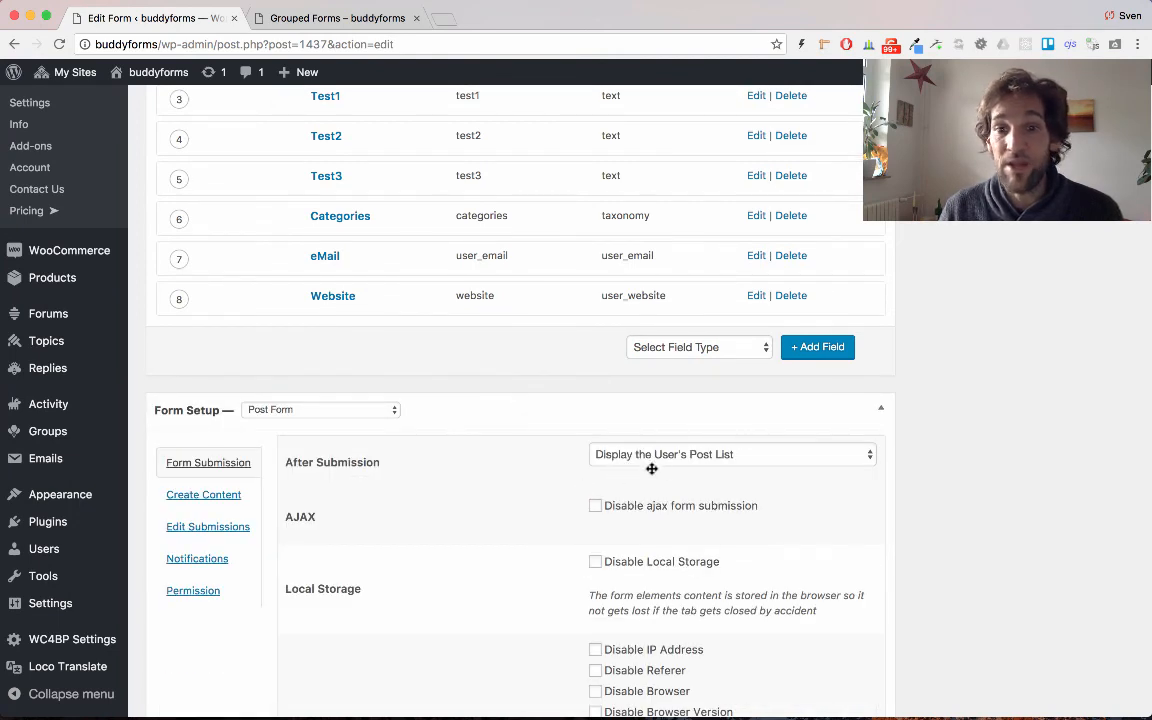
mouse_move(742, 463)
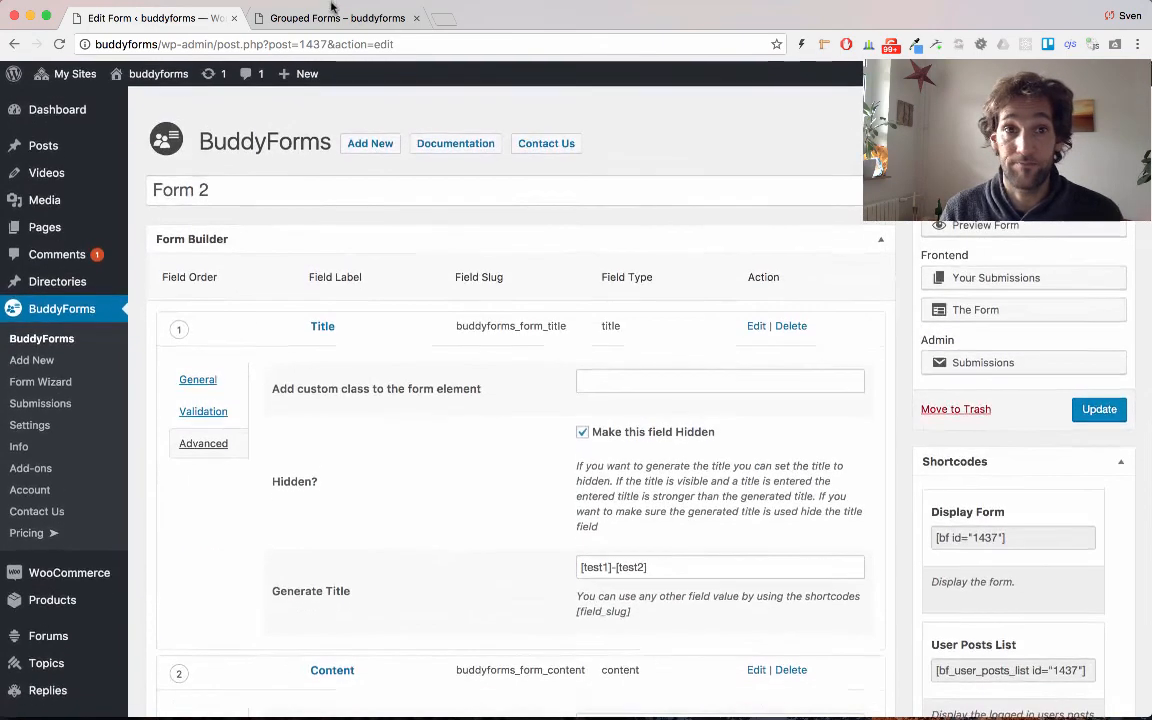
- View the newest 'a-b' post from the site's list of submitted posts
click(337, 18)
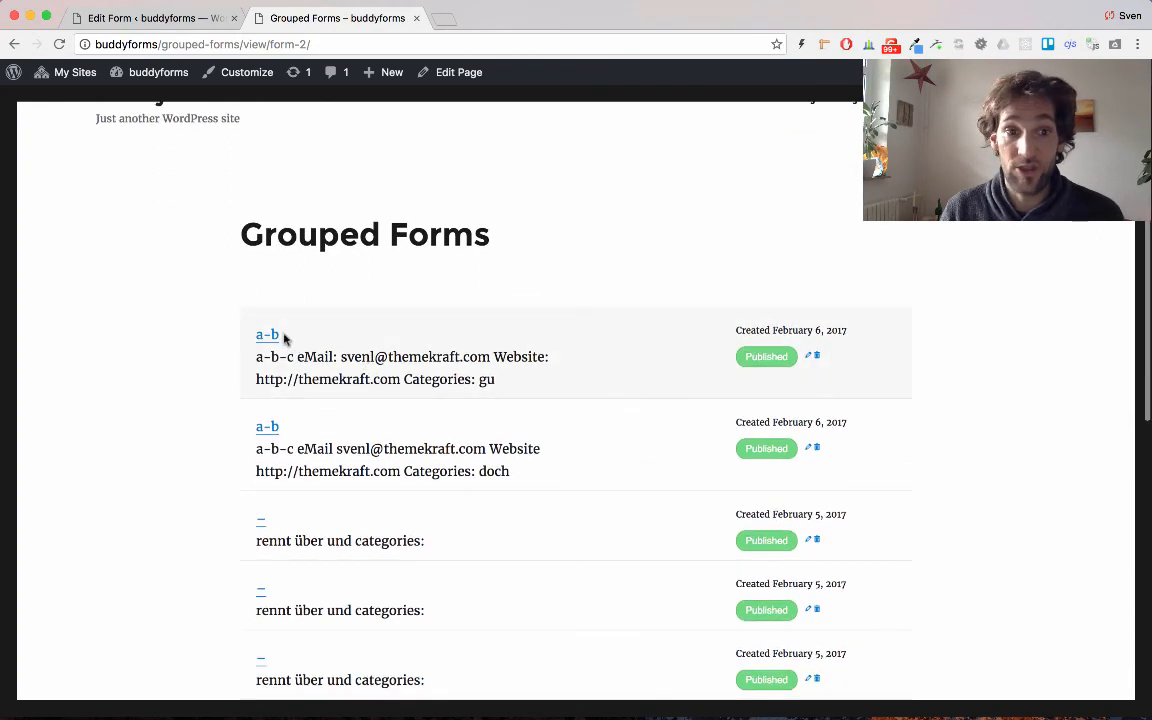
click(267, 334)
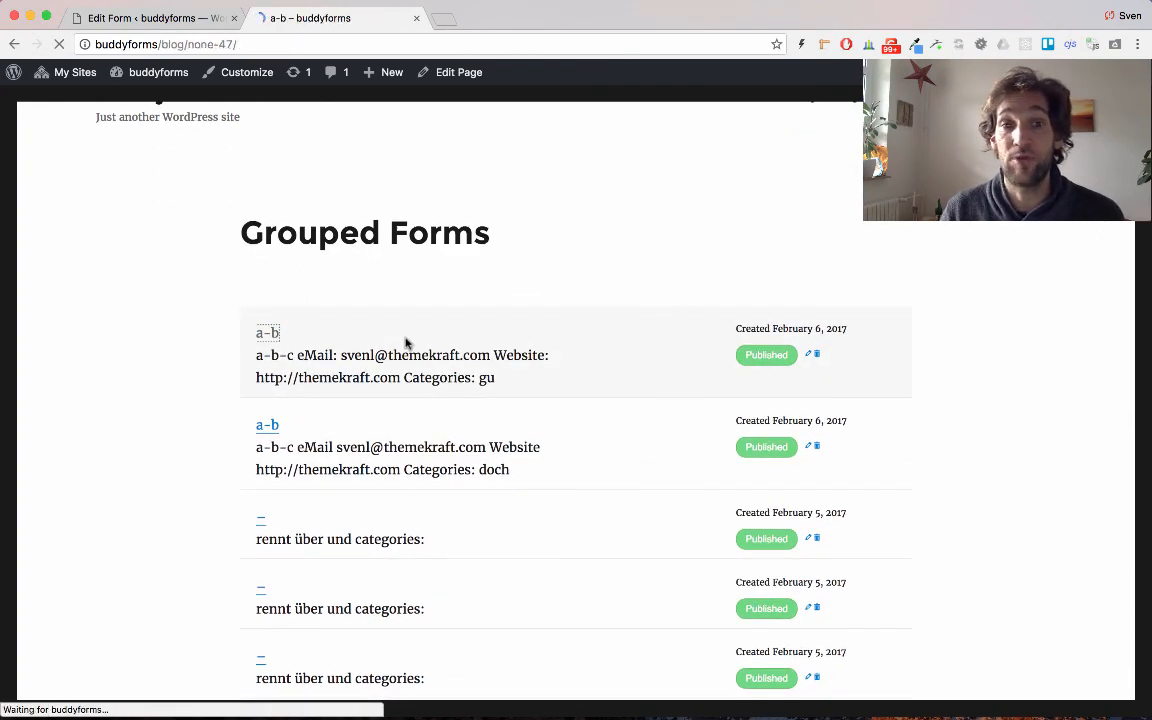
click(267, 332)
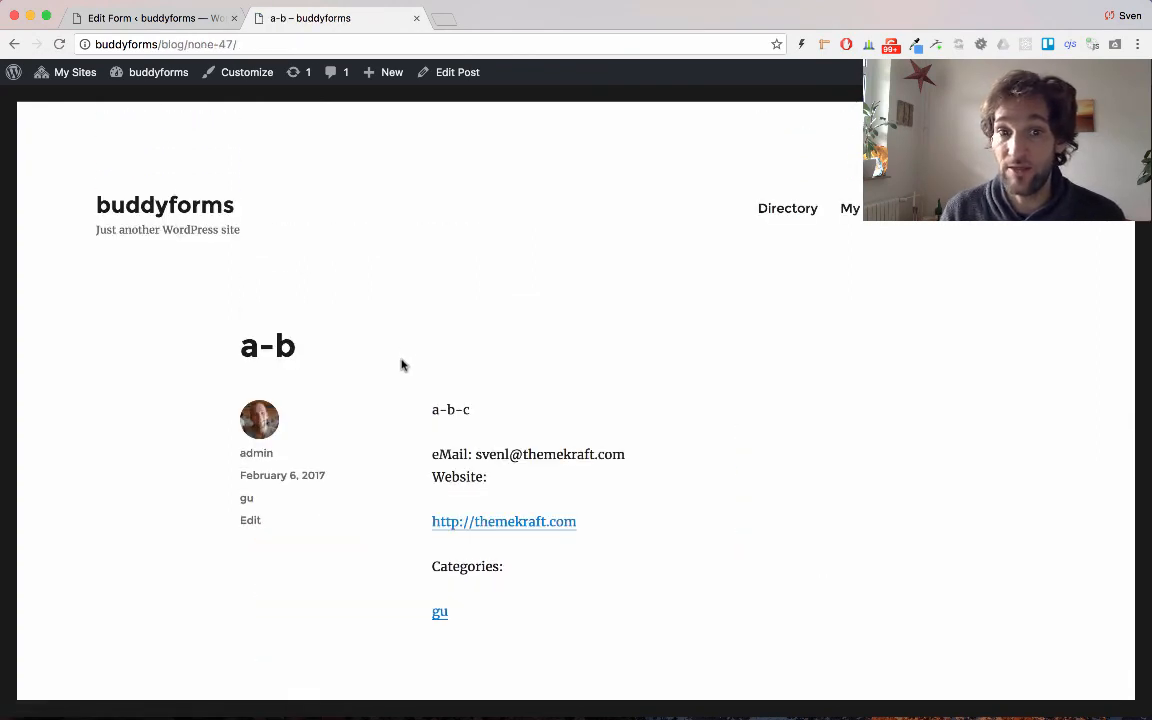
mouse_move(227, 362)
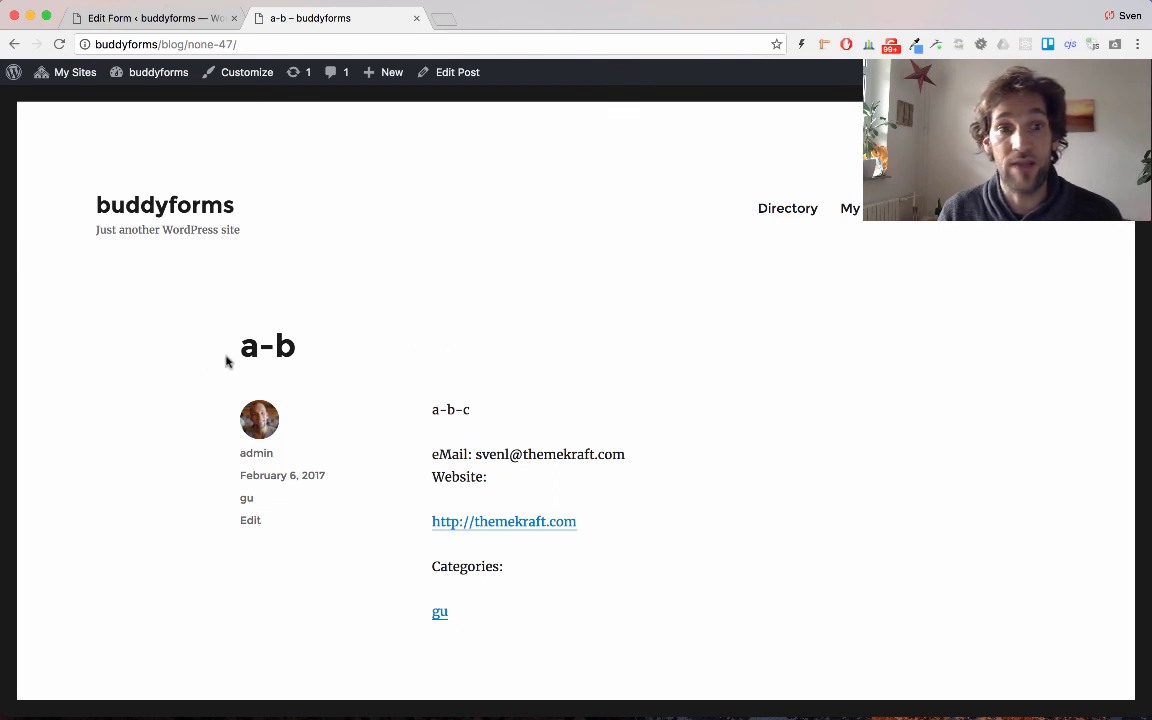
mouse_move(303, 354)
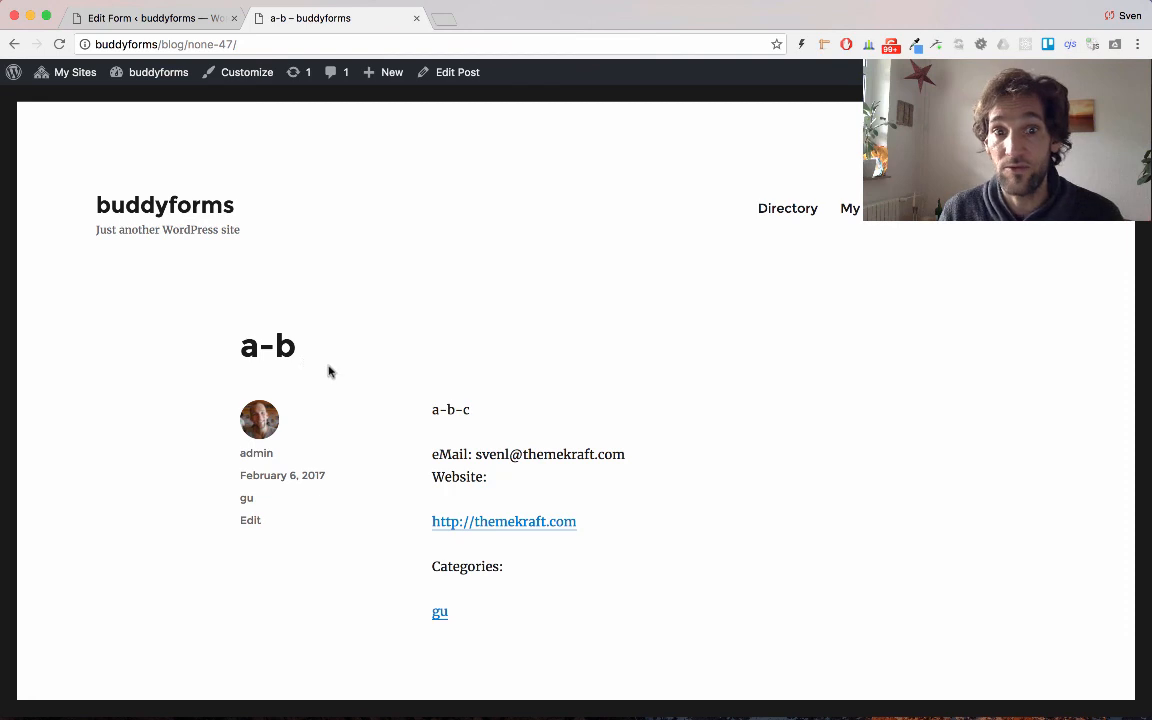
mouse_move(480, 620)
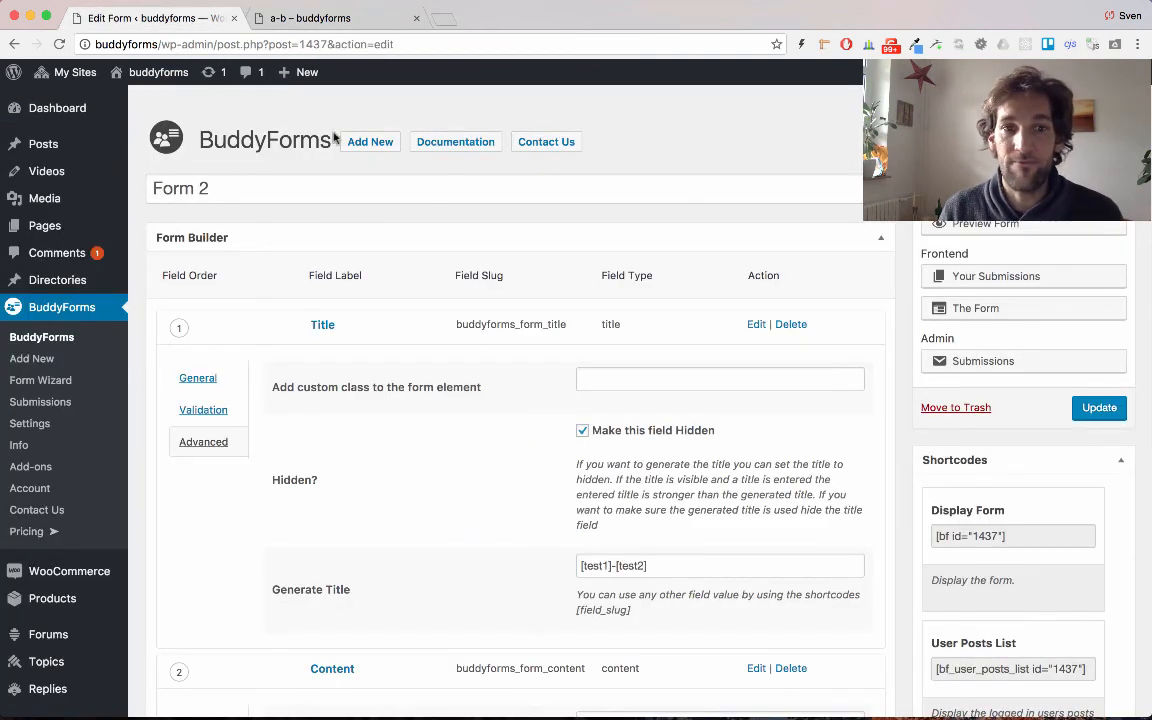
click(332, 364)
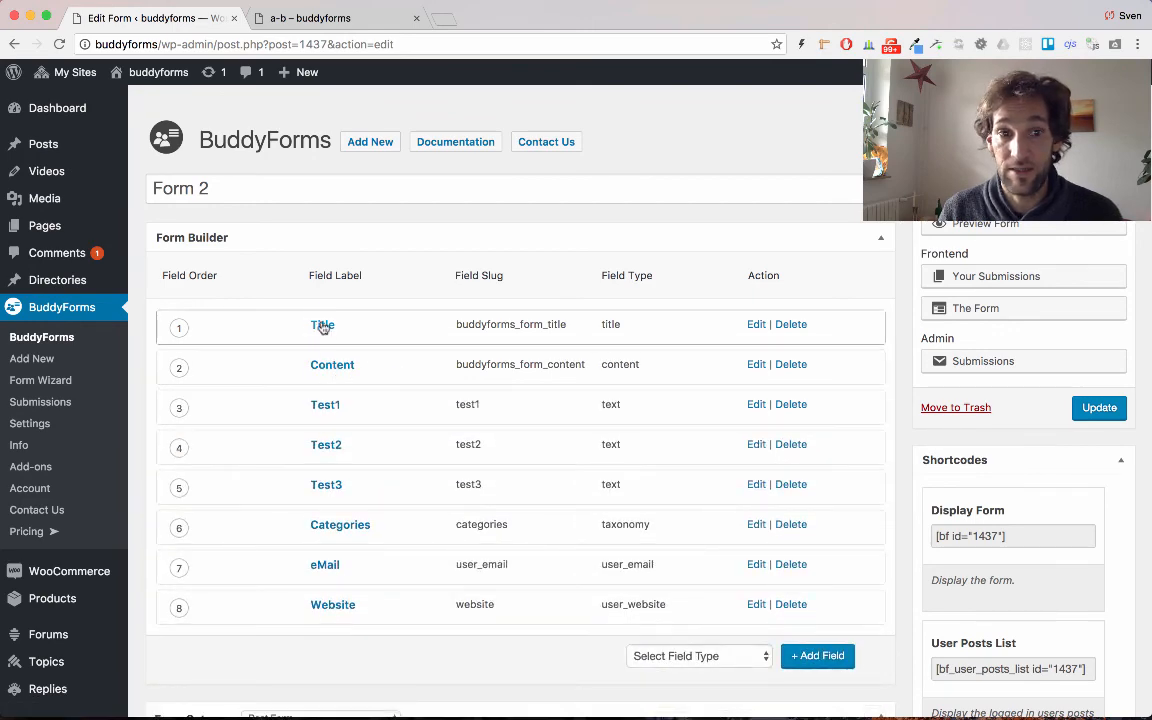
click(322, 324)
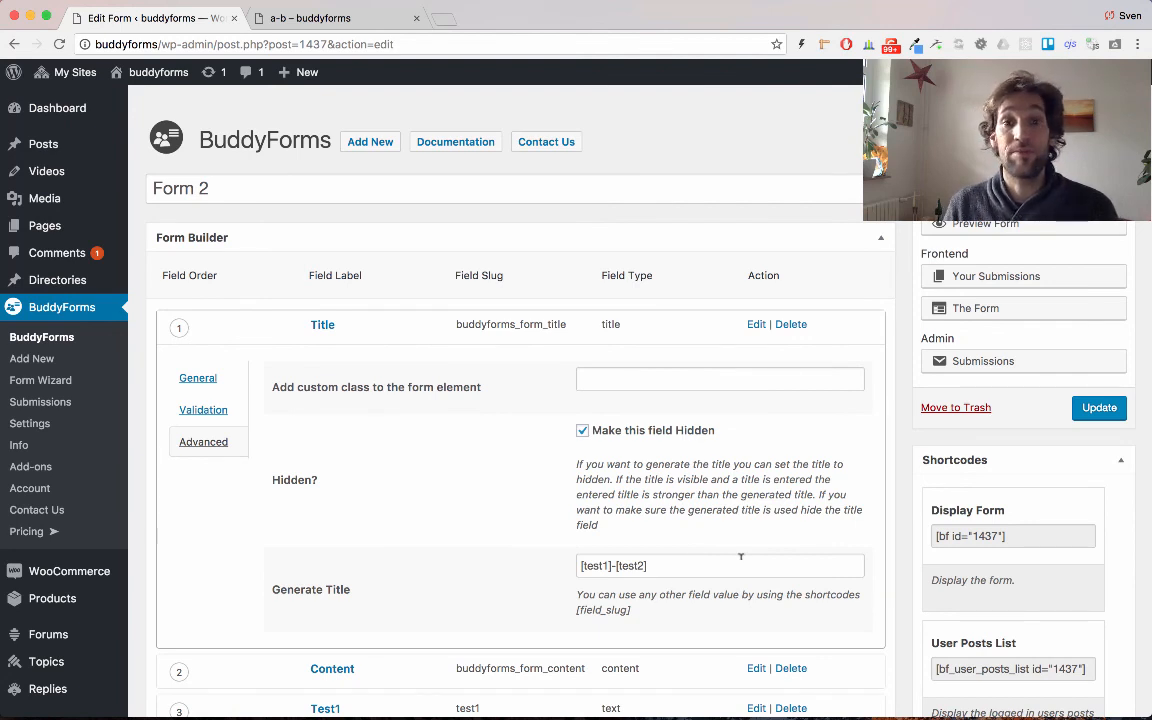
mouse_move(758, 548)
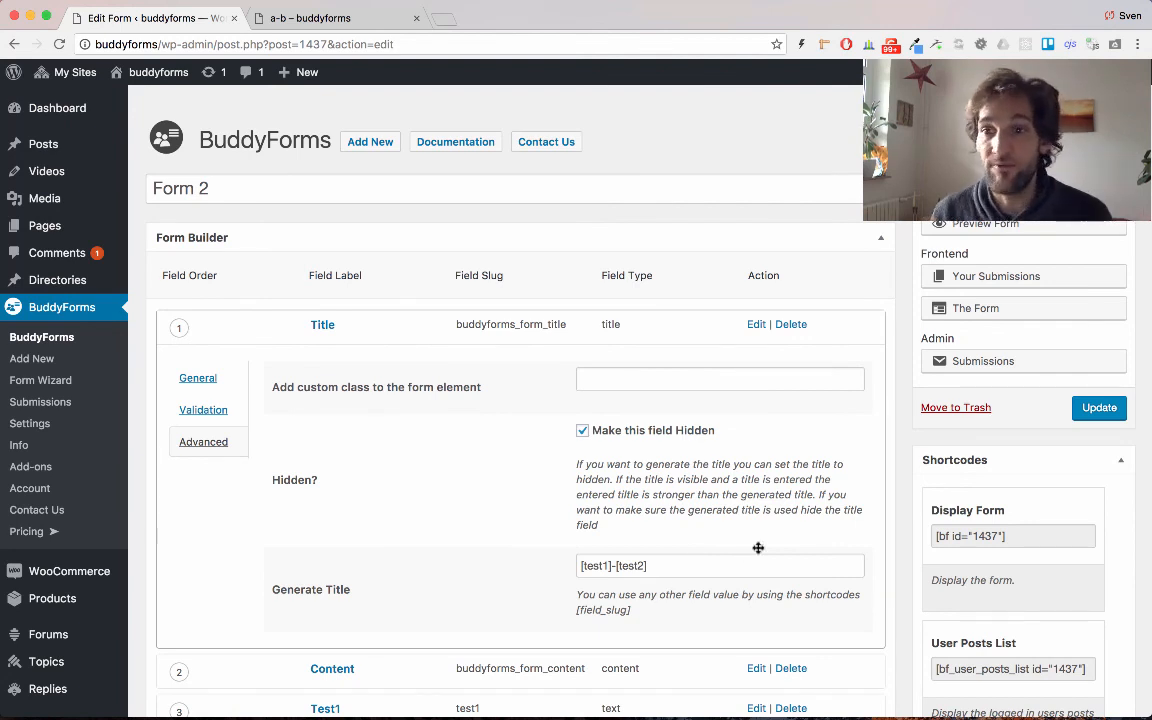